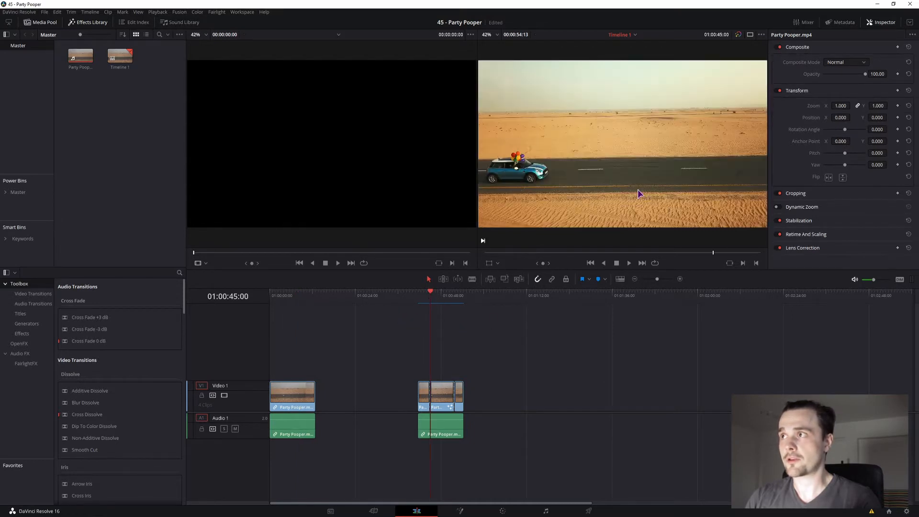
mouse_move(423, 302)
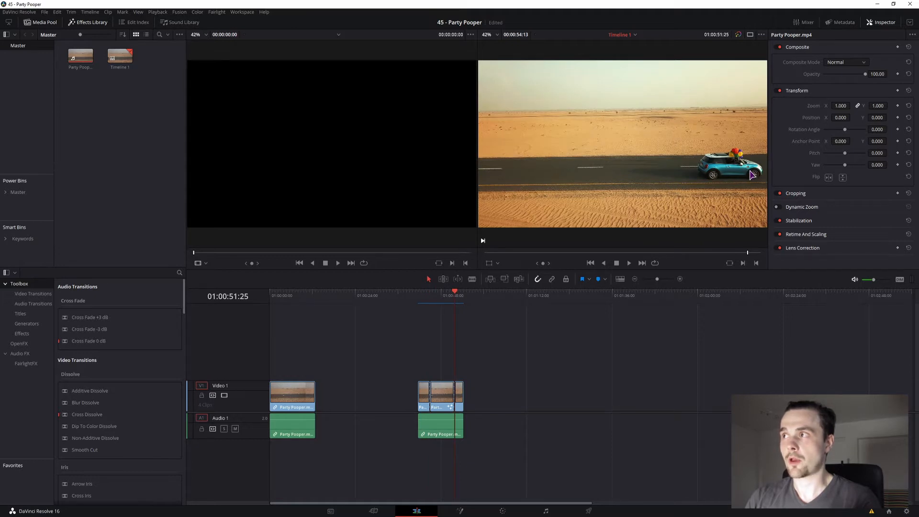
mouse_move(525, 209)
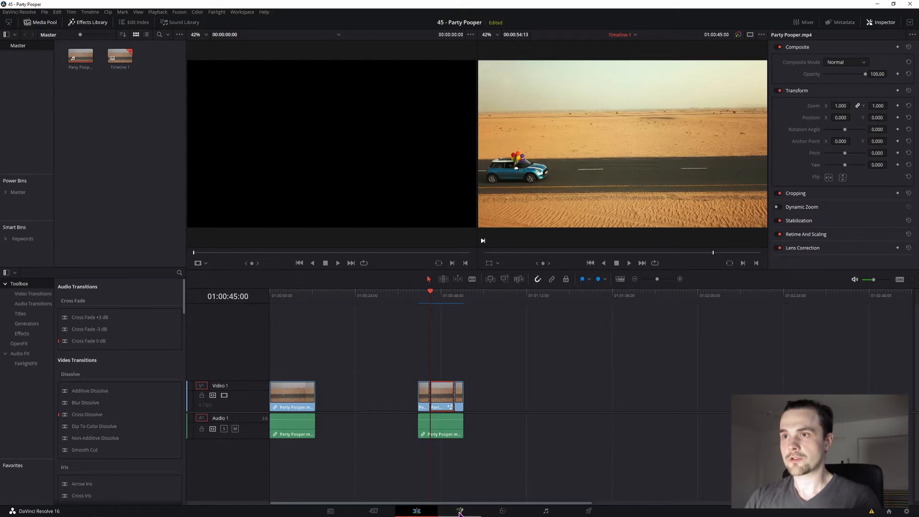
Enter the Fusion page and wire Tracker1's output straight into MediaOut1.
click(460, 511)
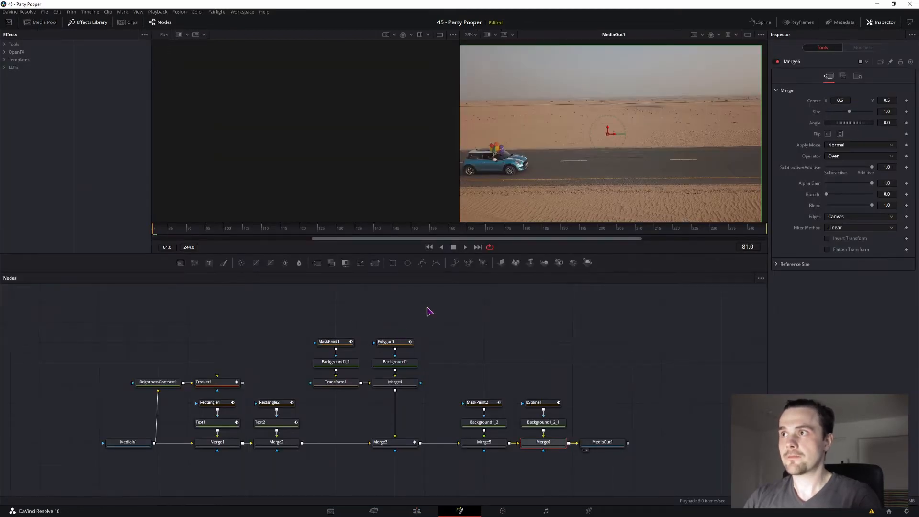
mouse_move(560, 155)
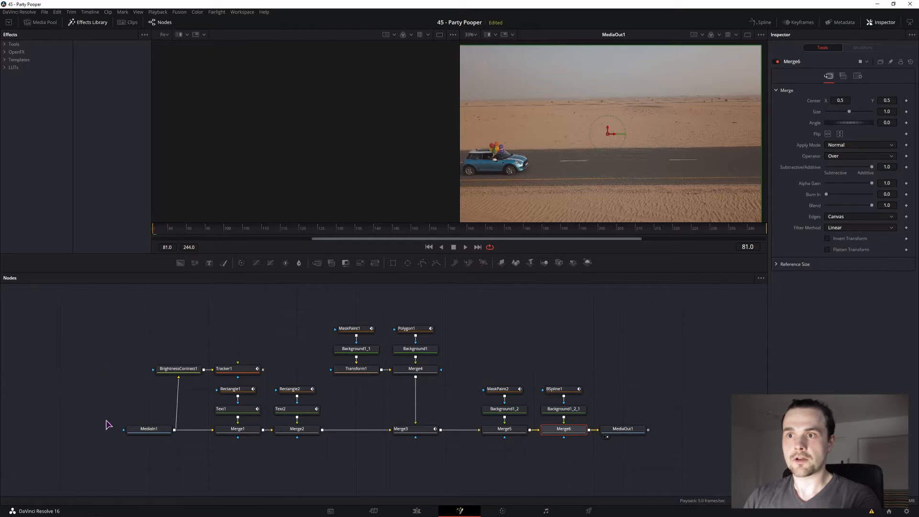
mouse_move(228, 446)
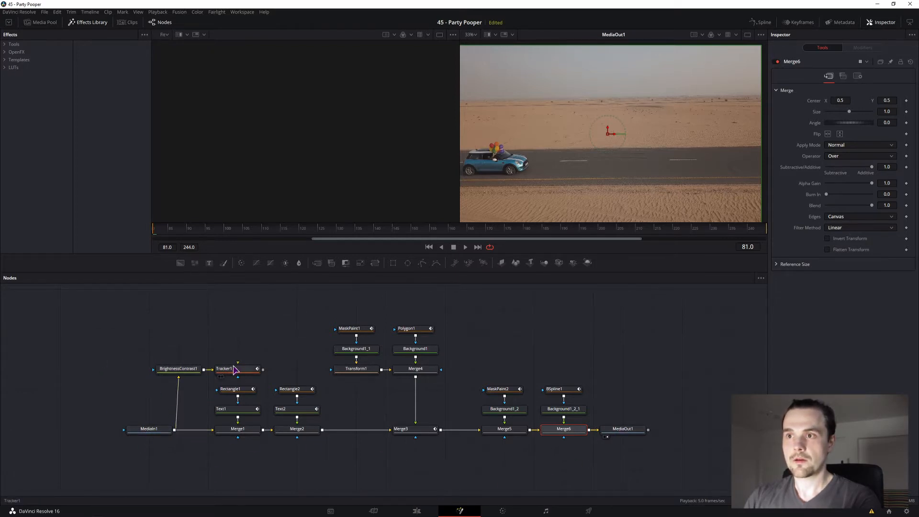
click(178, 367)
text(trac)
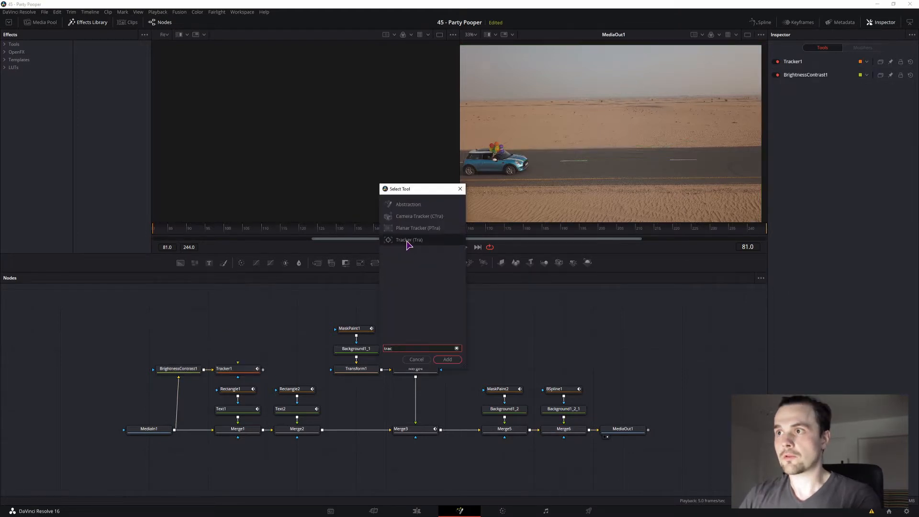
click(447, 360)
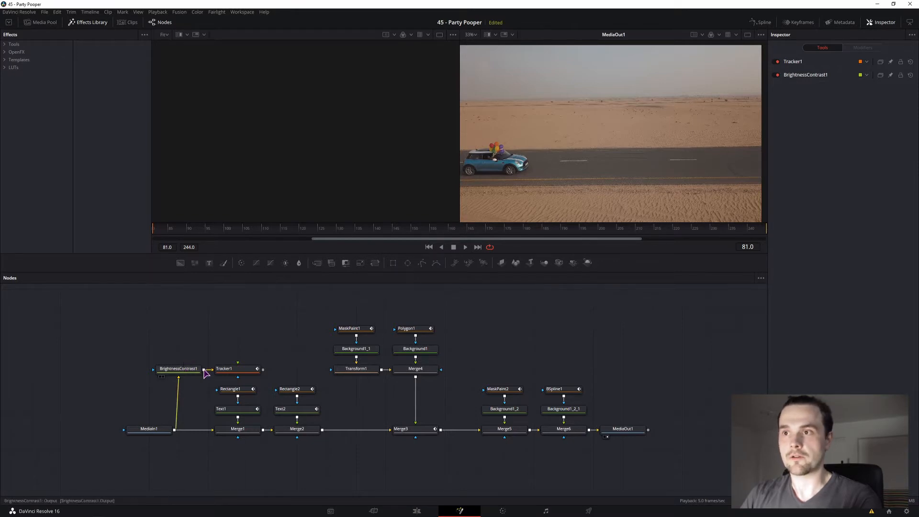
click(623, 429)
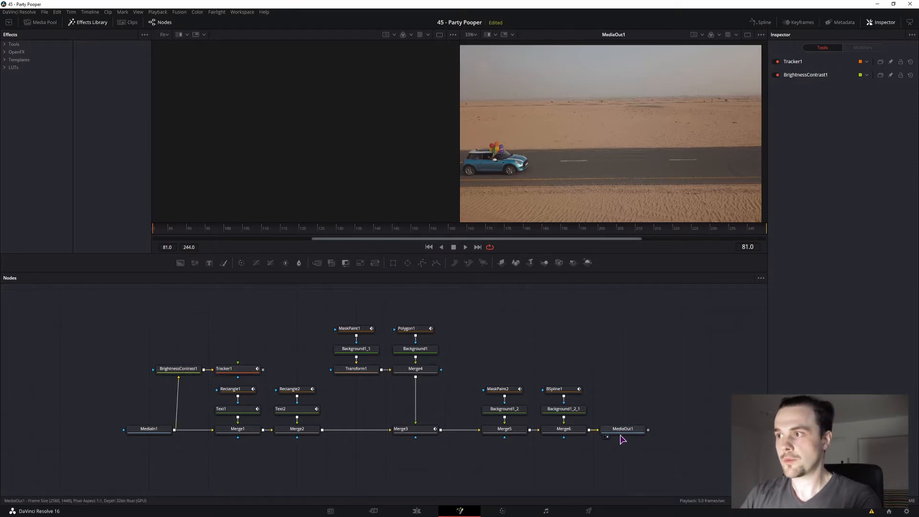
click(224, 369)
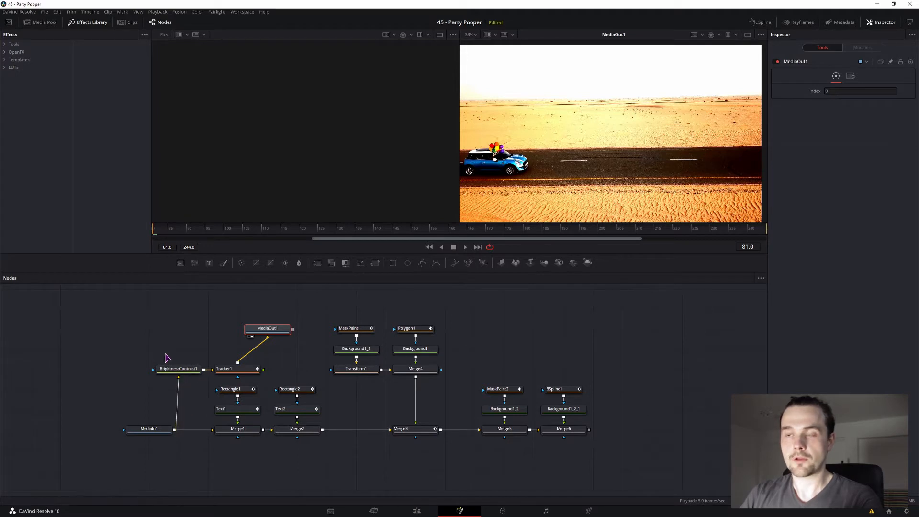
Review Tracker1's two tracking points, then add Tracker2 from MediaIn1 feeding MediaOut1.
click(225, 367)
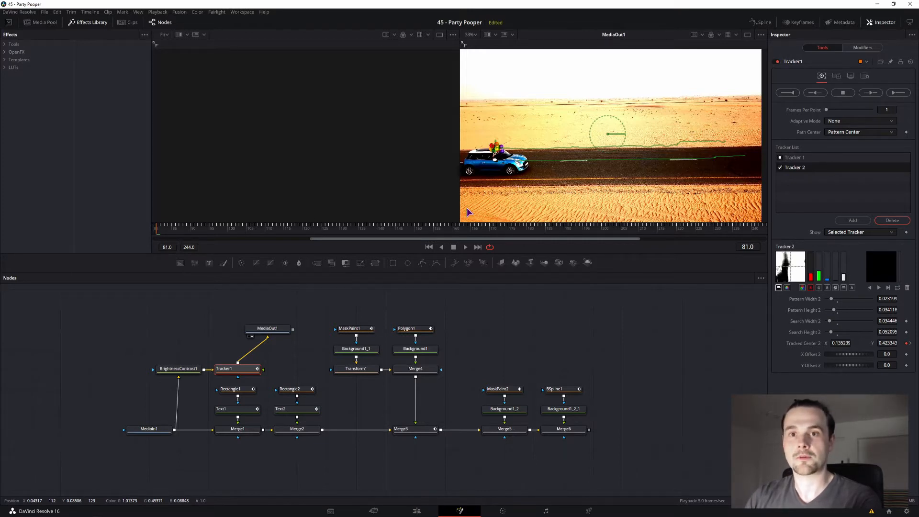
click(795, 157)
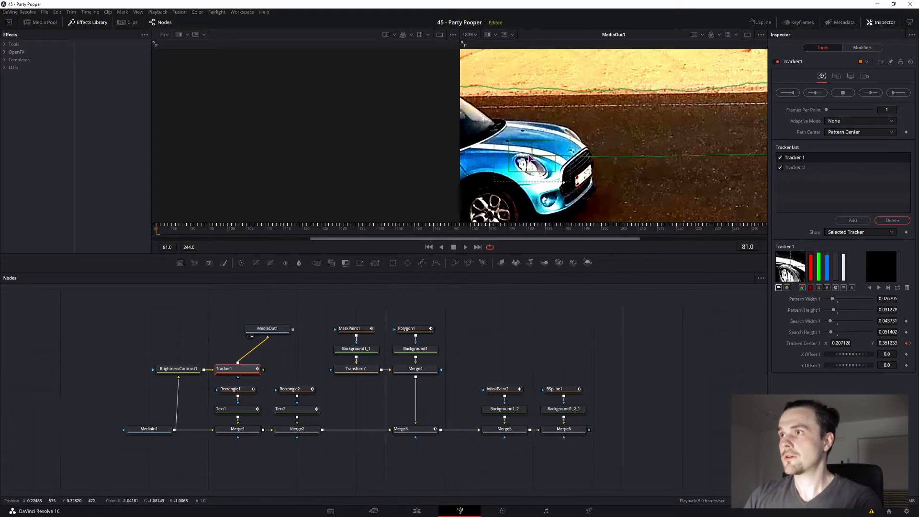
click(795, 166)
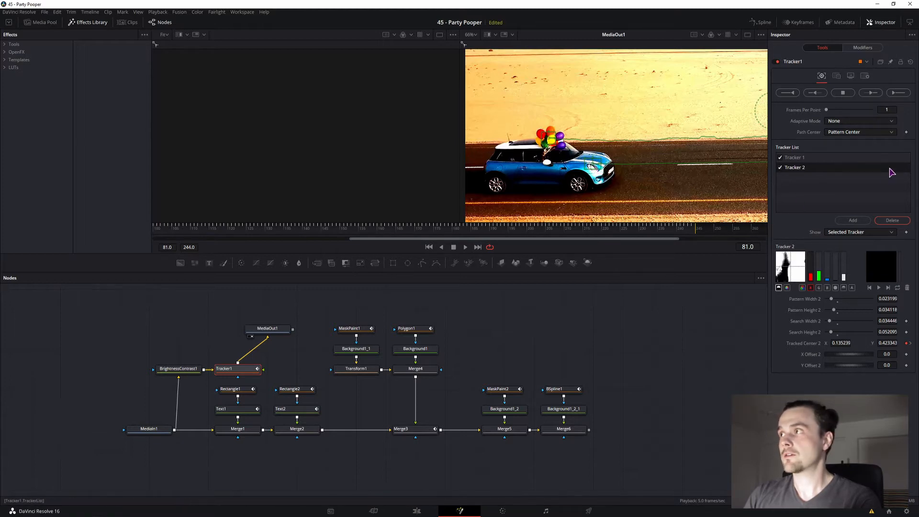
mouse_move(898, 93)
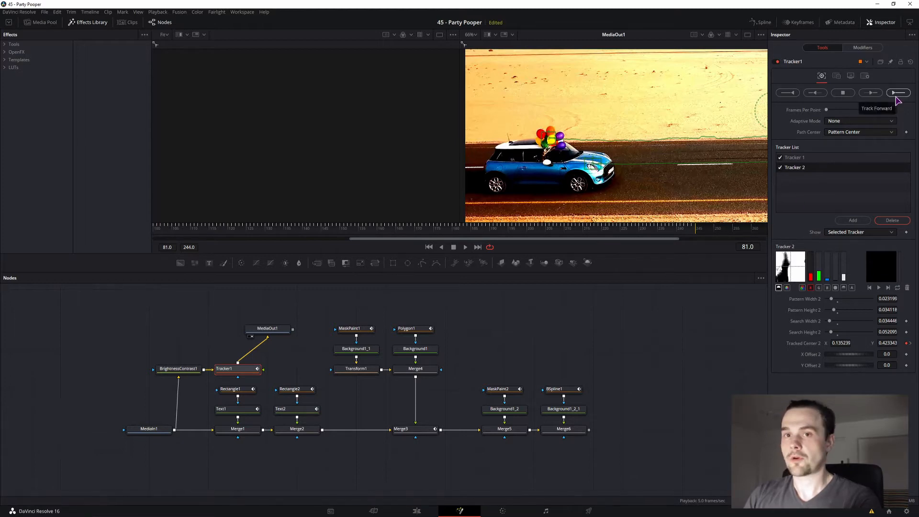
click(898, 93)
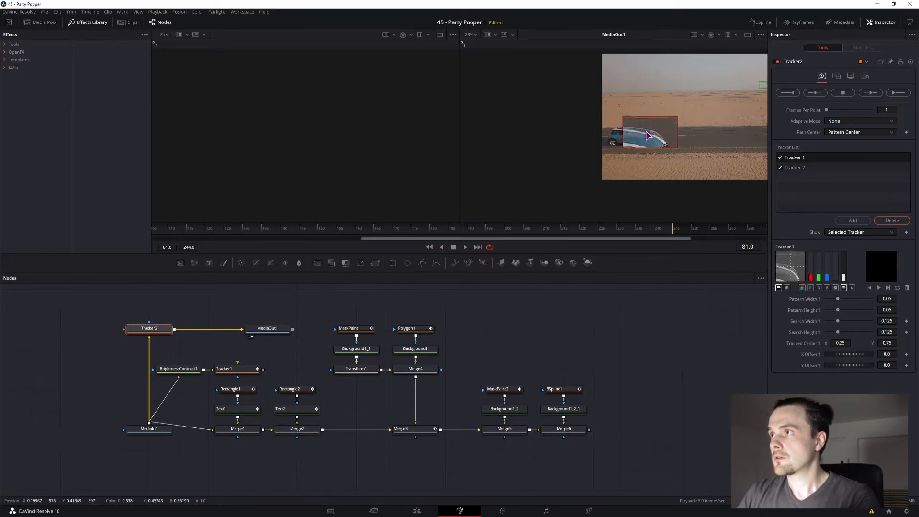
Place Tracker2's pattern on the car and track it forward through the clip.
click(795, 167)
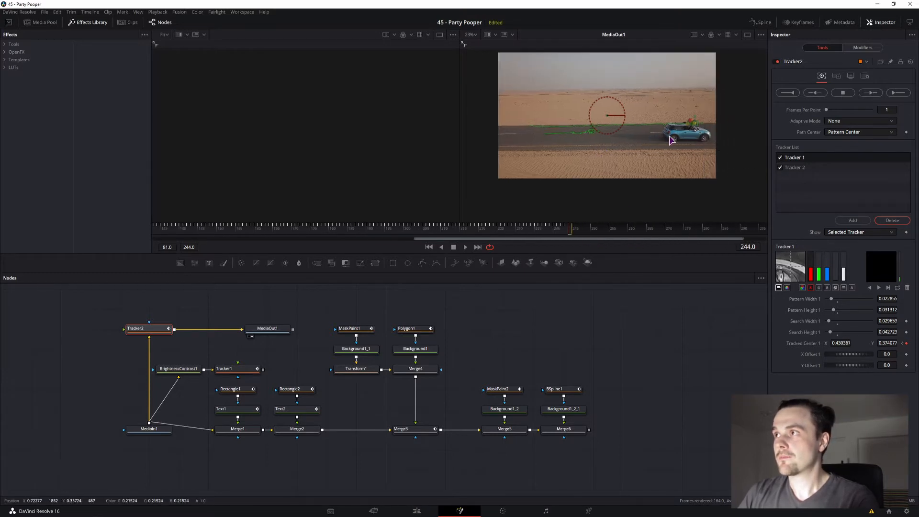
click(149, 329)
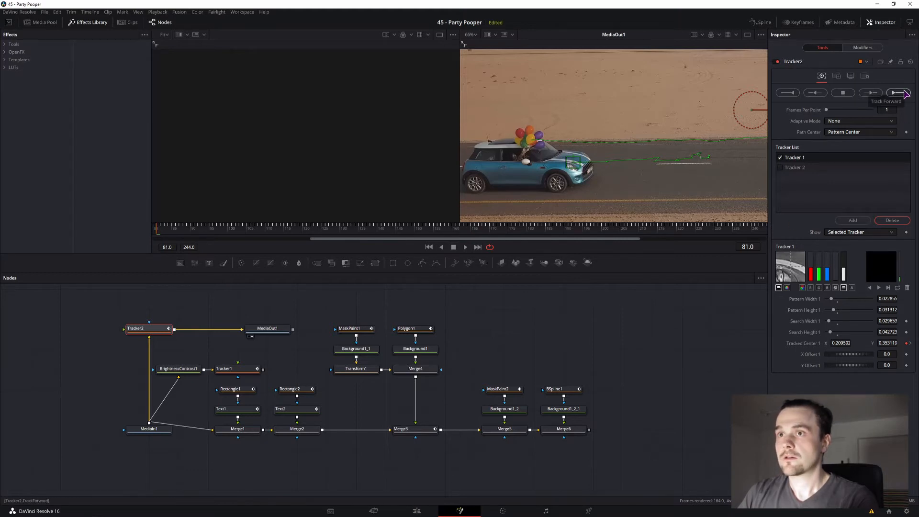
click(894, 93)
text(Tracker)
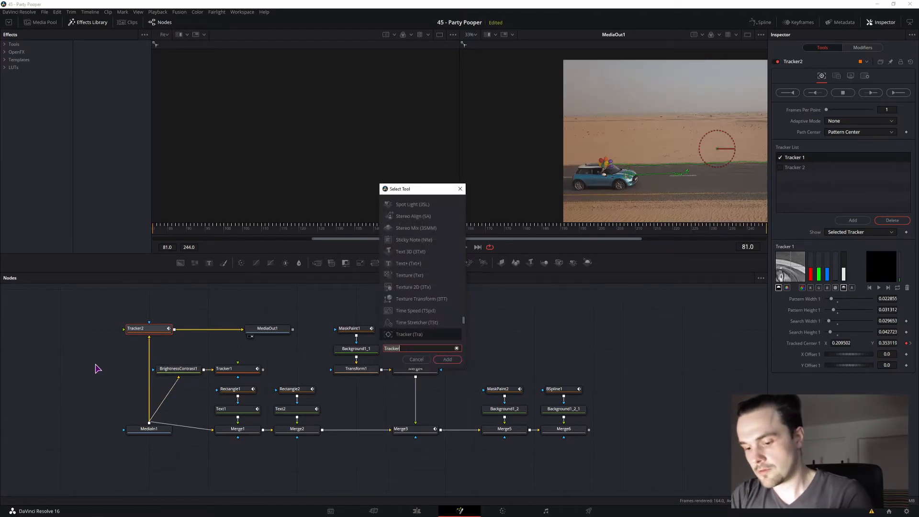
Insert BrightnessContrast2 between MediaIn1 and Tracker2 with contrast 0.25 and lift about -0.22.
text(contra)
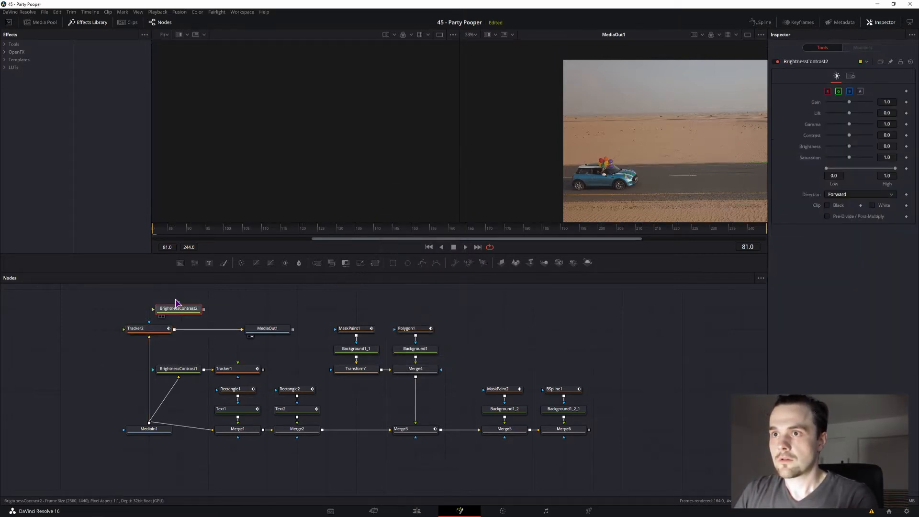
drag(178, 307, 60, 369)
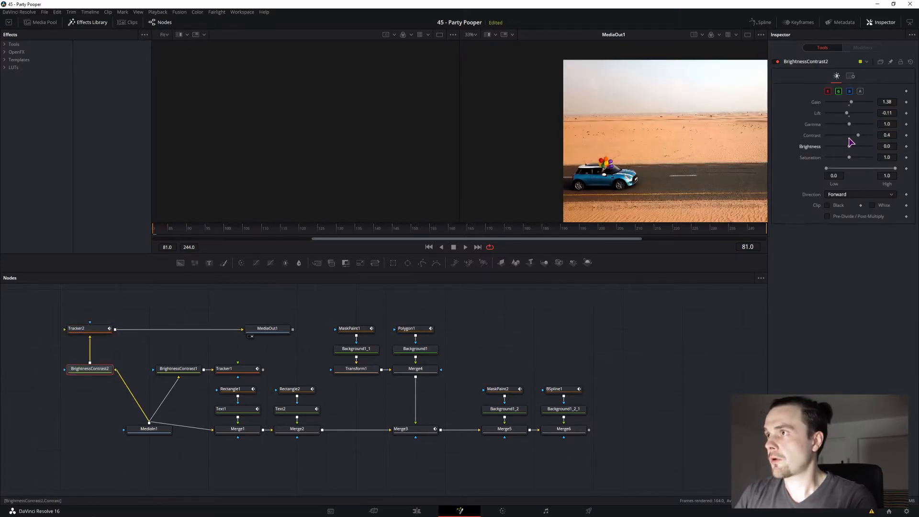
drag(859, 135, 851, 135)
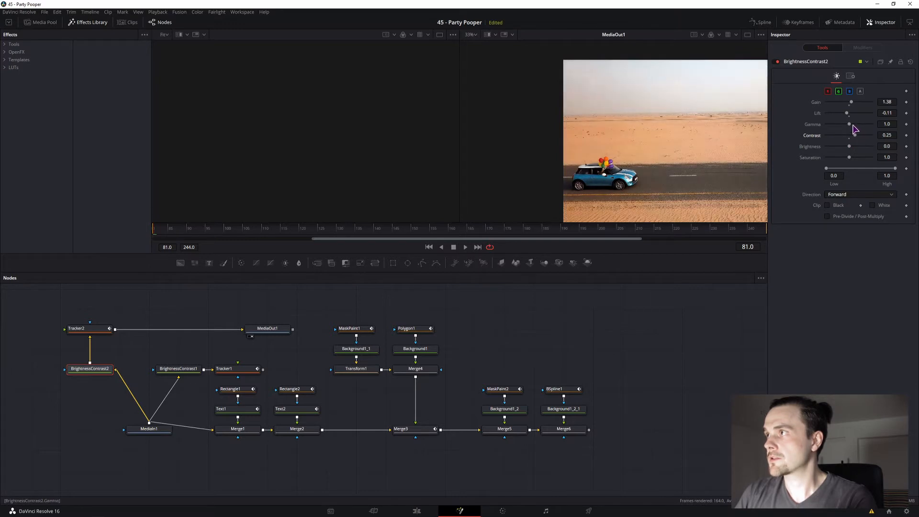
drag(849, 113, 843, 113)
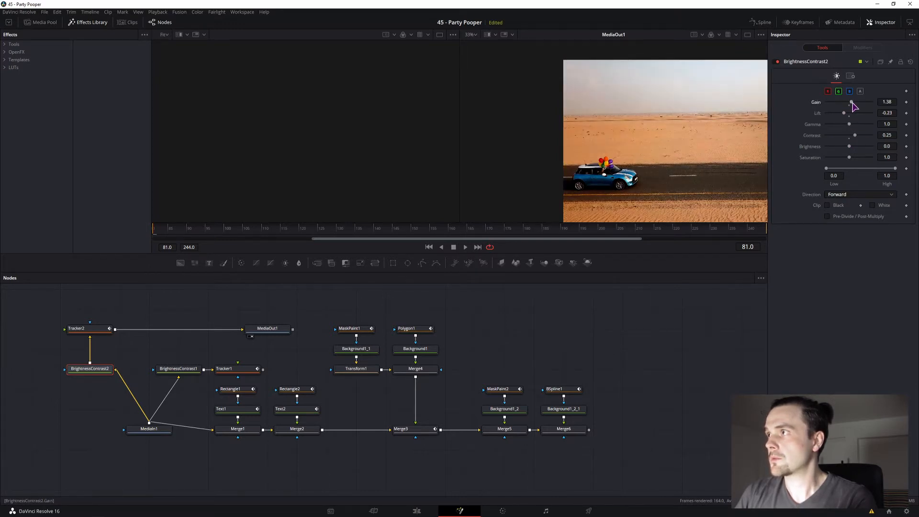
drag(843, 113, 848, 113)
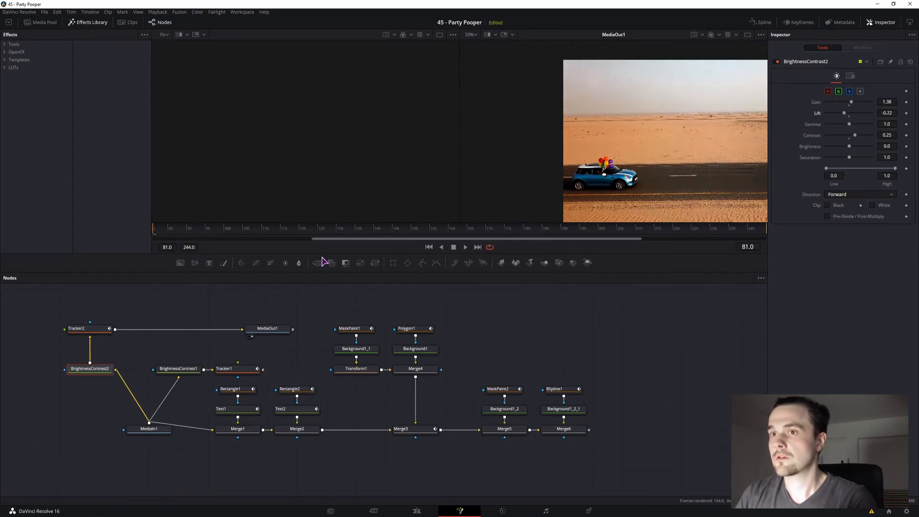
click(77, 328)
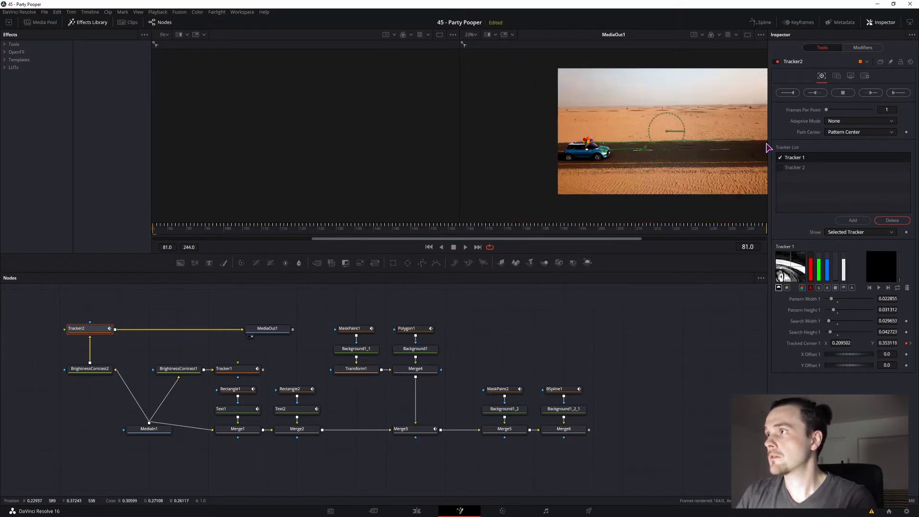
Track Tracker2 forward to the clip end, confirm the render, and restore Merge6 into MediaOut1.
click(897, 93)
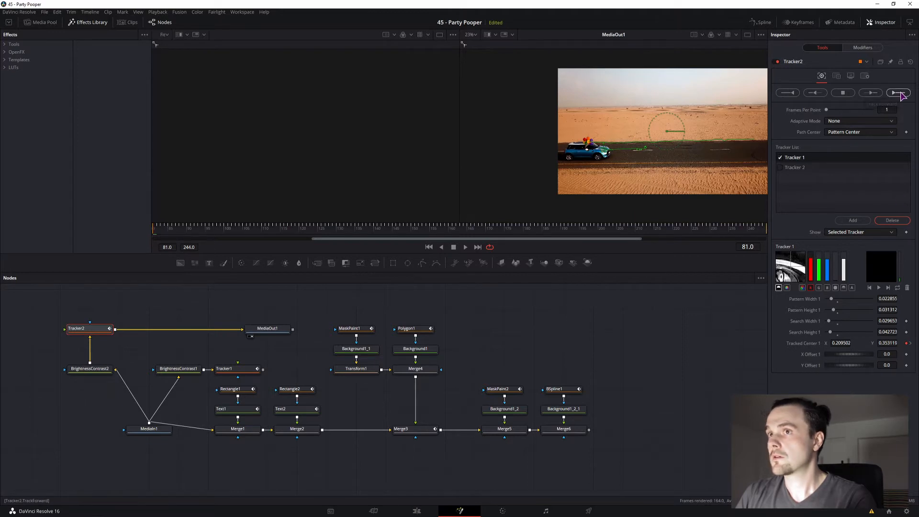
click(897, 93)
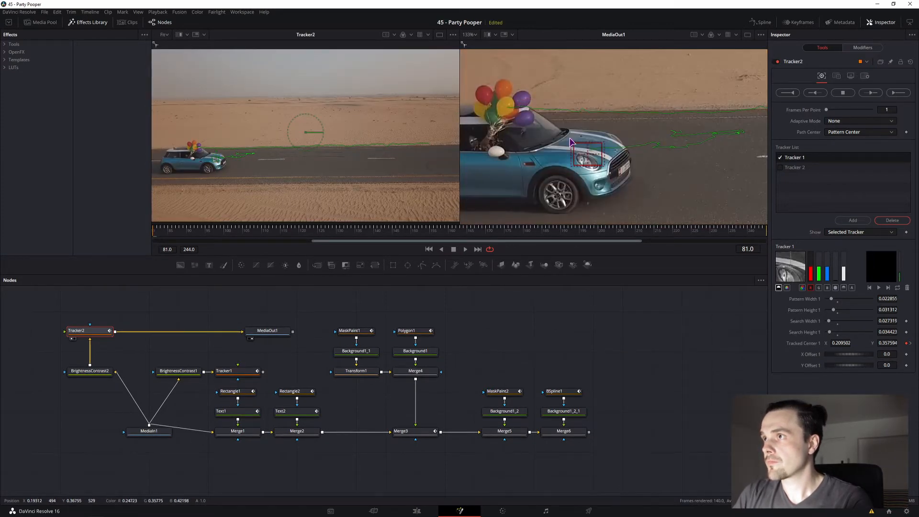
drag(589, 158, 588, 149)
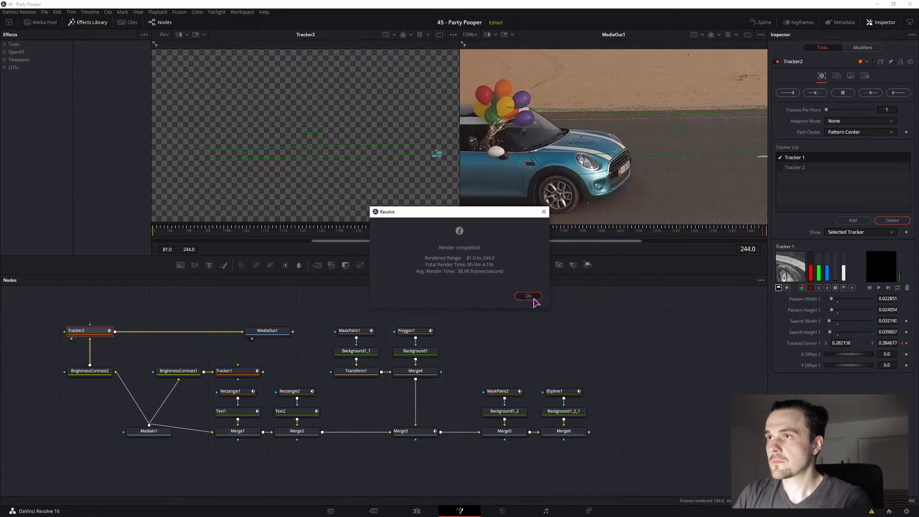
click(527, 296)
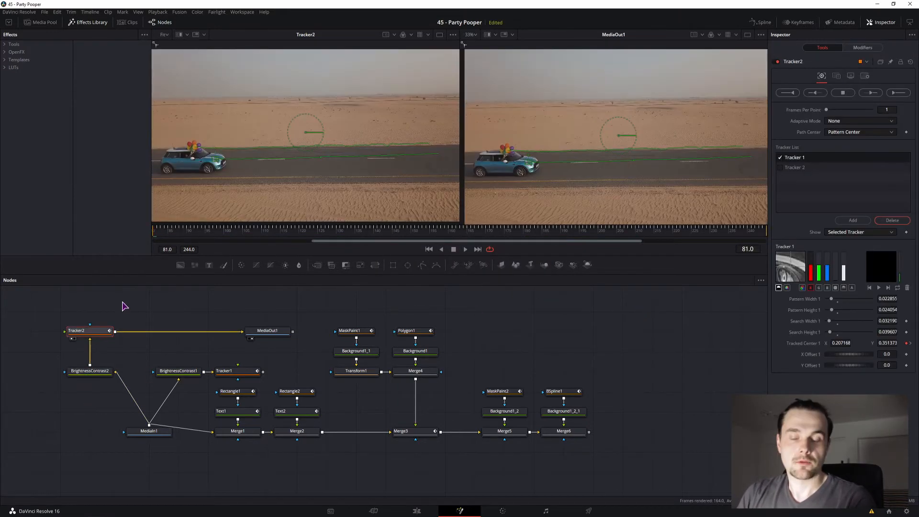
click(90, 371)
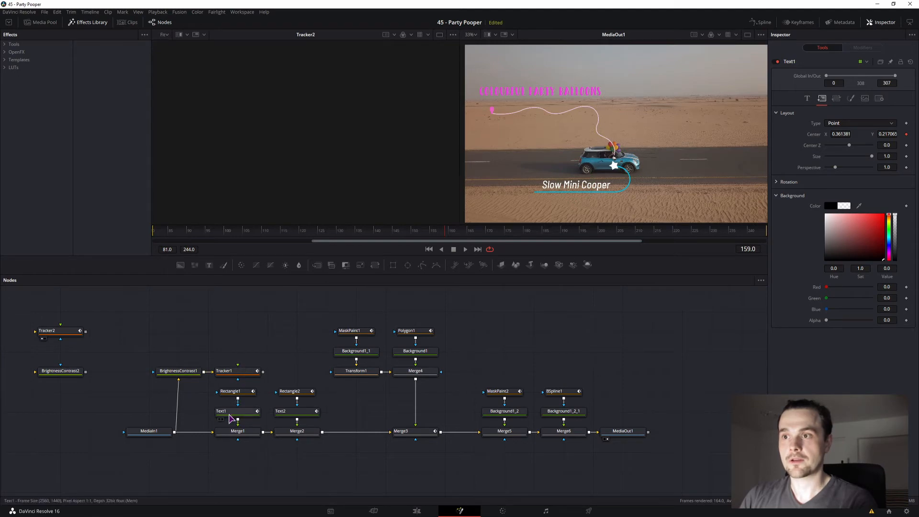
mouse_move(229, 414)
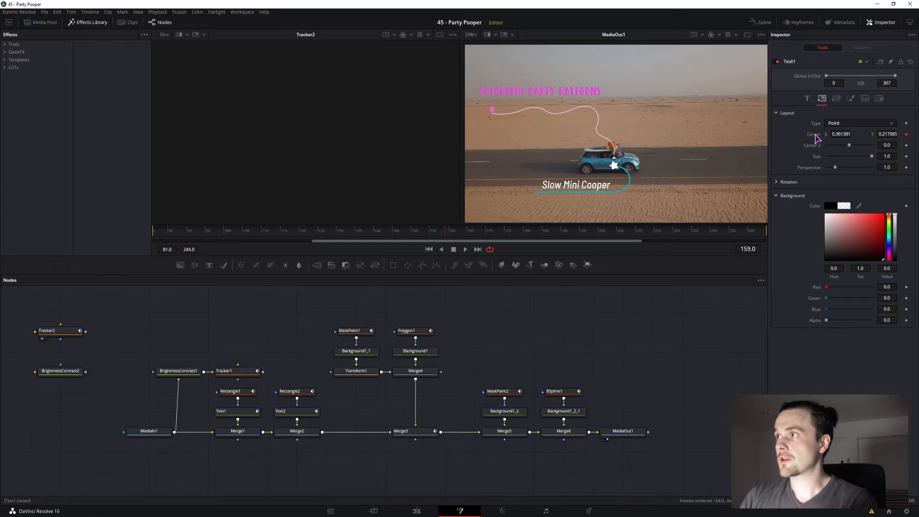
Connect the new 'tests' Text3 layer's Center to Tracker2's path Position.
right_click(842, 134)
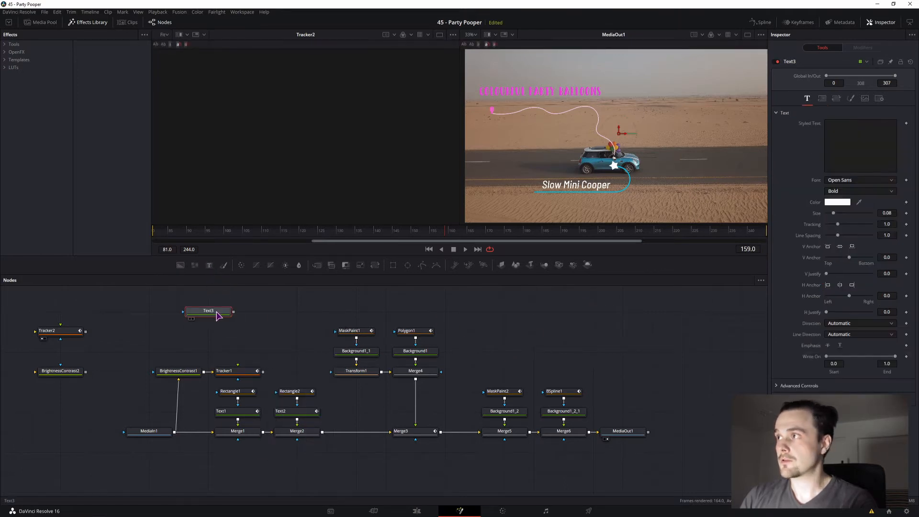
click(822, 97)
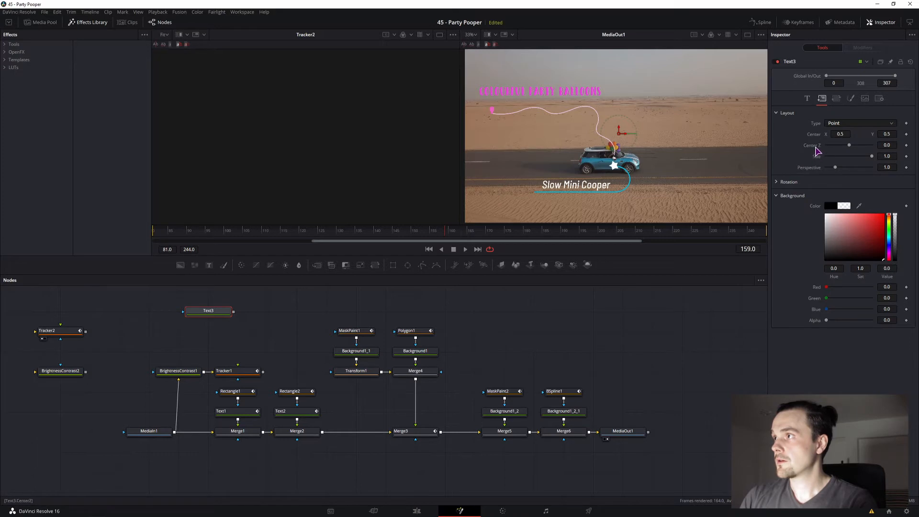
right_click(850, 144)
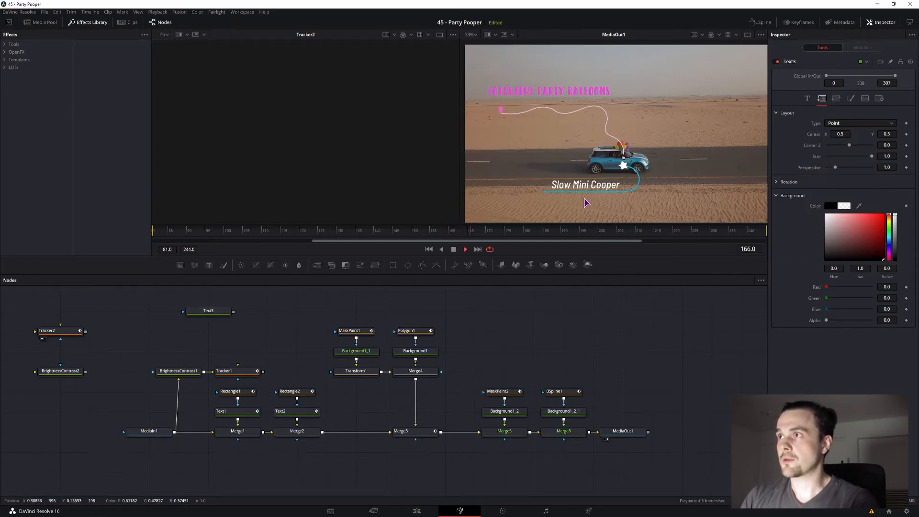
click(464, 249)
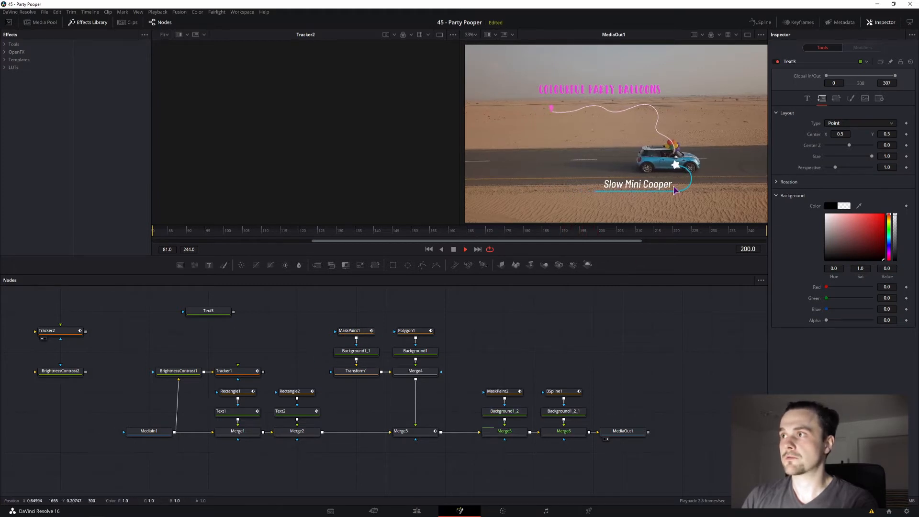
mouse_move(680, 204)
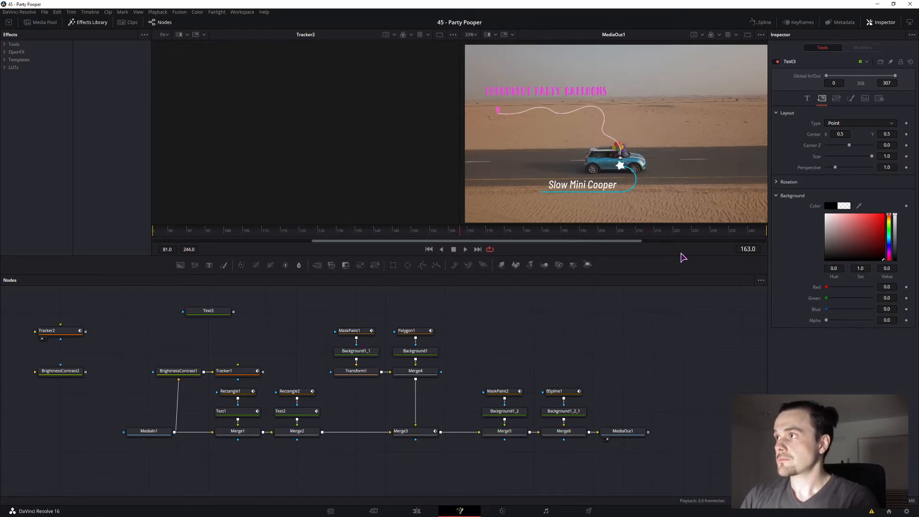
right_click(842, 134)
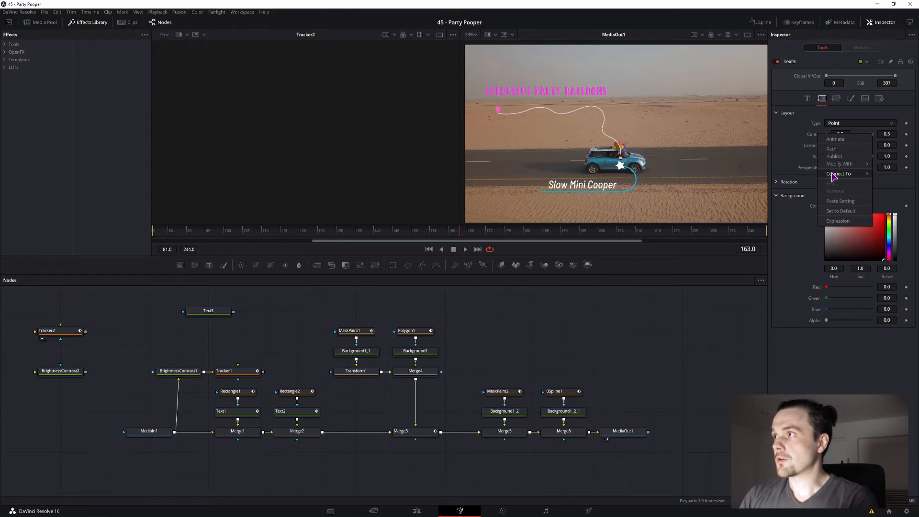
click(839, 173)
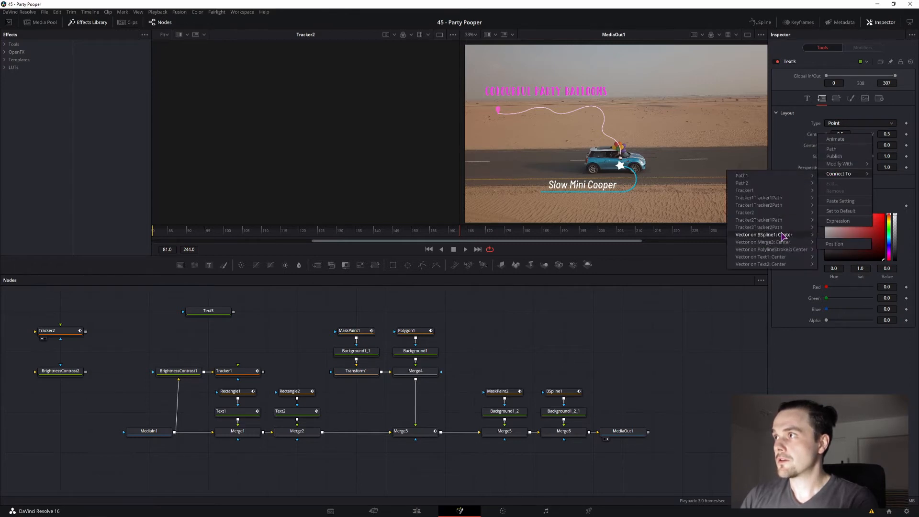
mouse_move(759, 198)
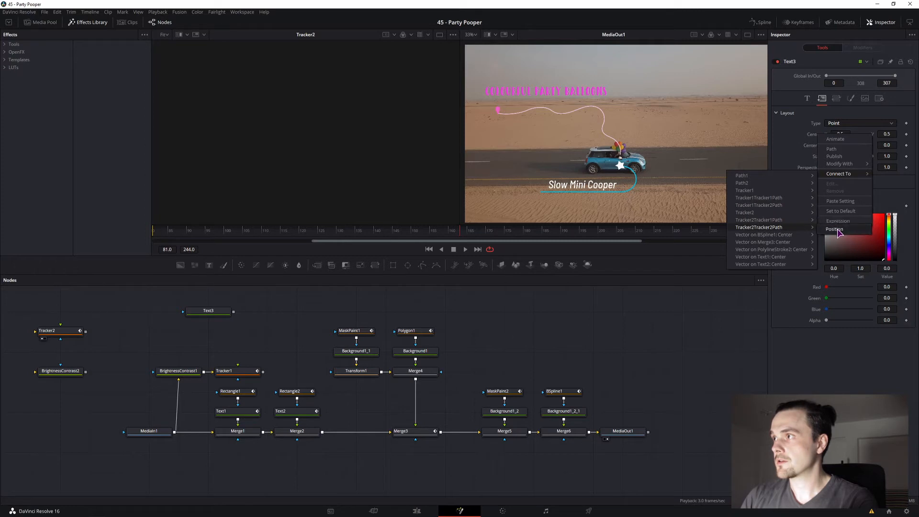
click(835, 229)
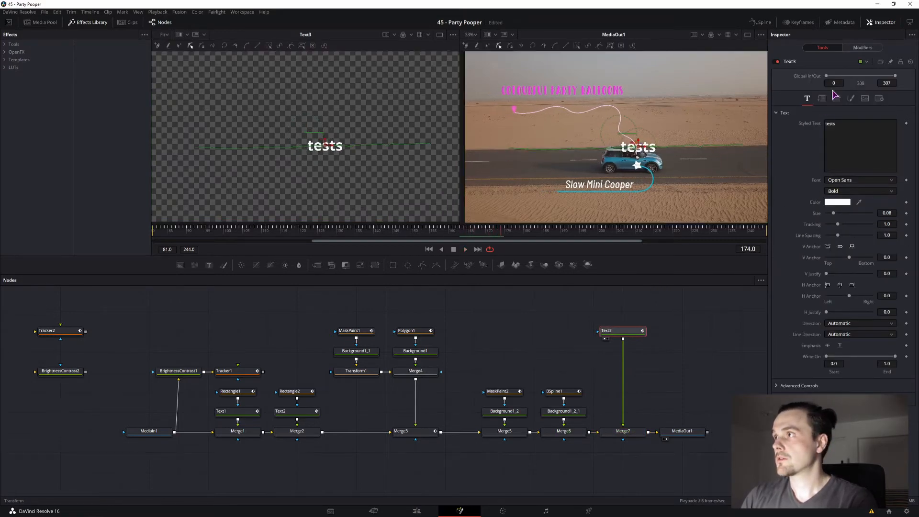
Offset the text's layout so it sits beside the tracked car.
click(822, 98)
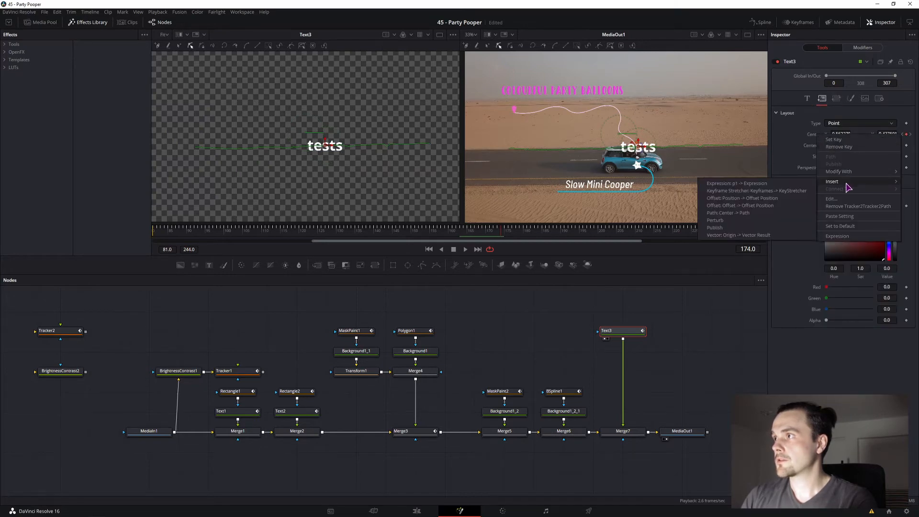
mouse_move(746, 238)
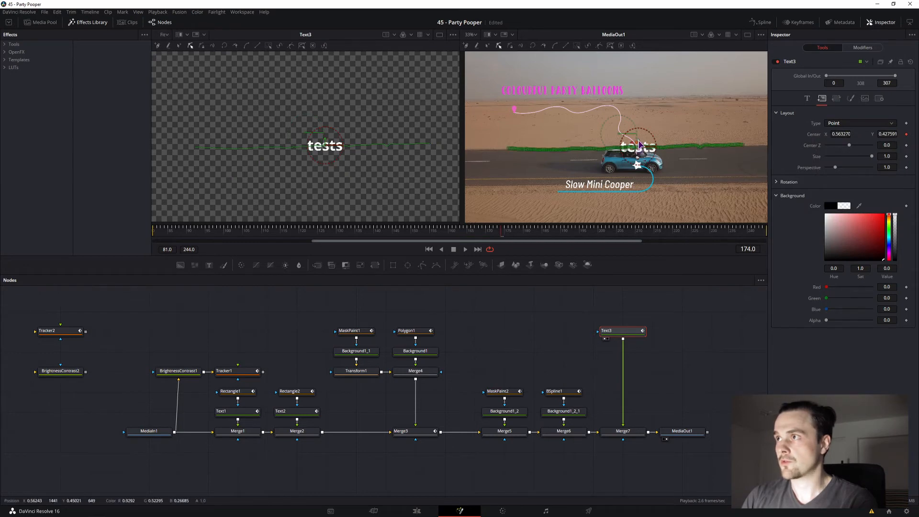
drag(630, 146, 672, 145)
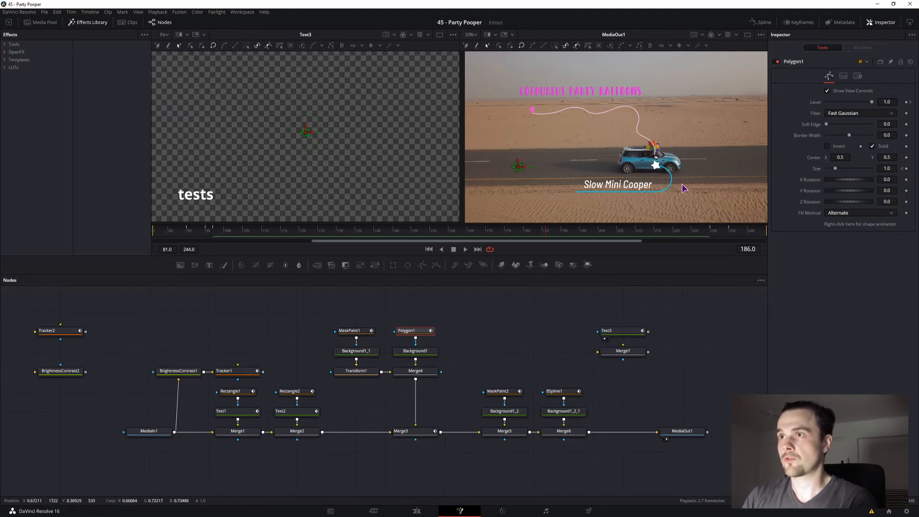
mouse_move(790, 252)
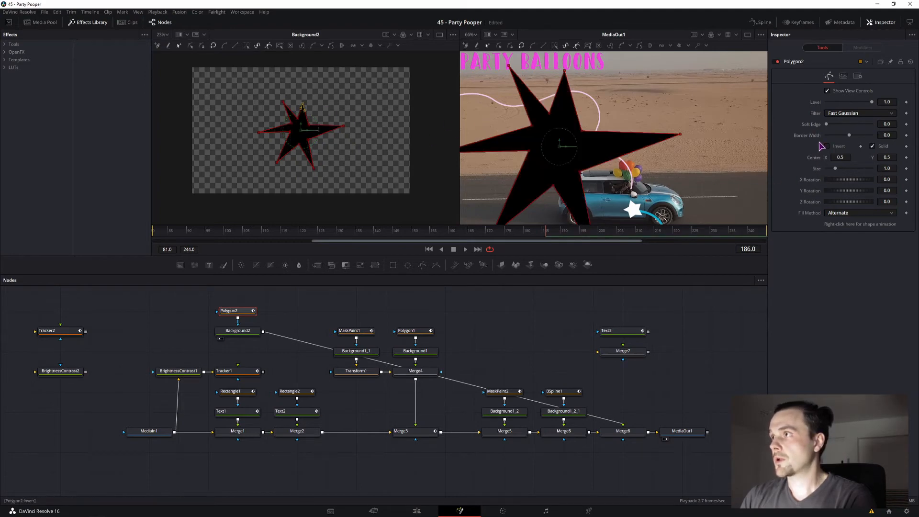
Shrink the Polygon2 star to size 0.079, link its Center to Tracker2's path and offset it near the car.
drag(851, 168, 836, 169)
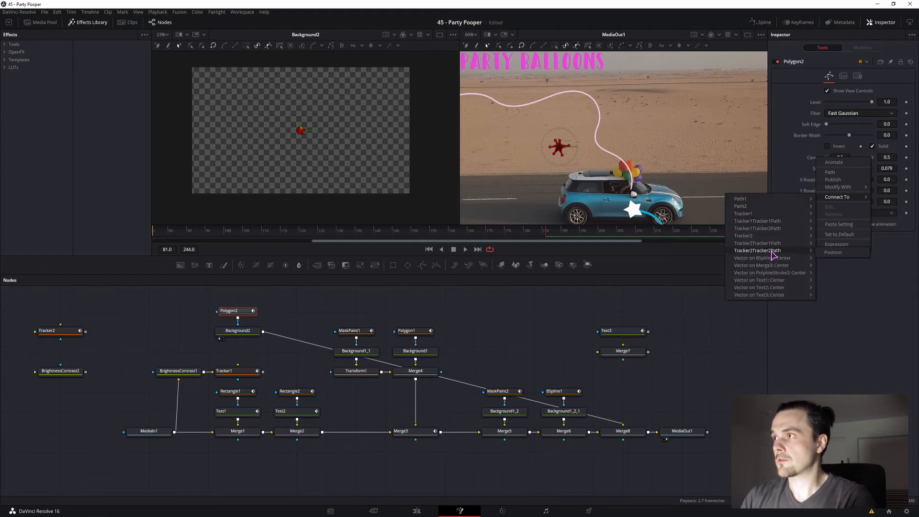
click(757, 250)
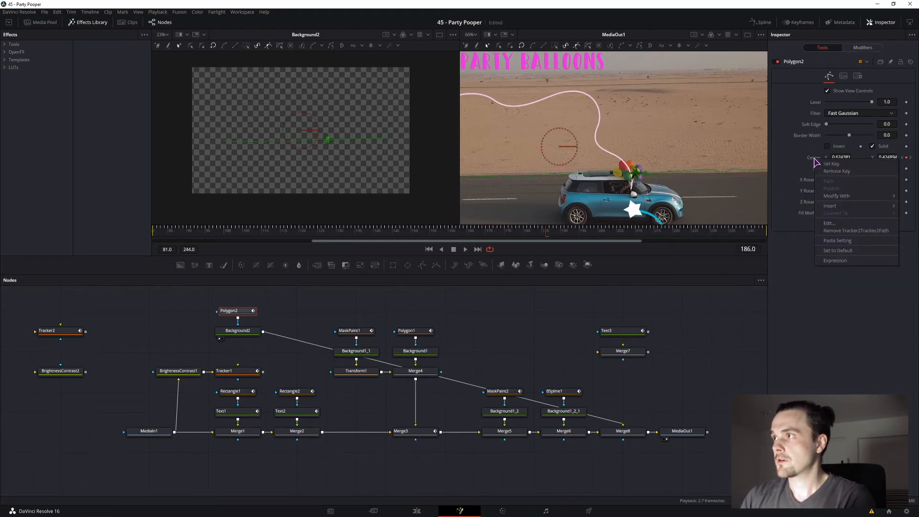
mouse_move(835, 213)
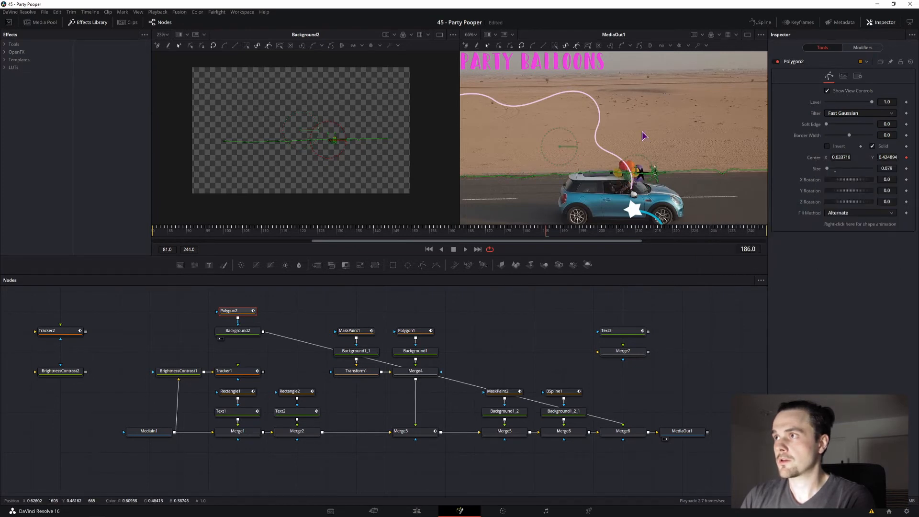
drag(644, 135, 671, 151)
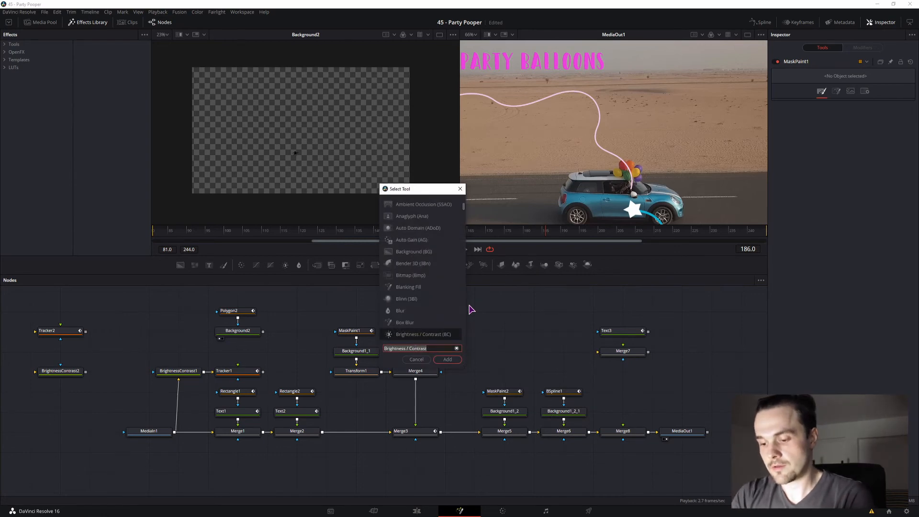
Add a Paint node as Background2's mask and start the polyline A-shaped stroke.
text(paint)
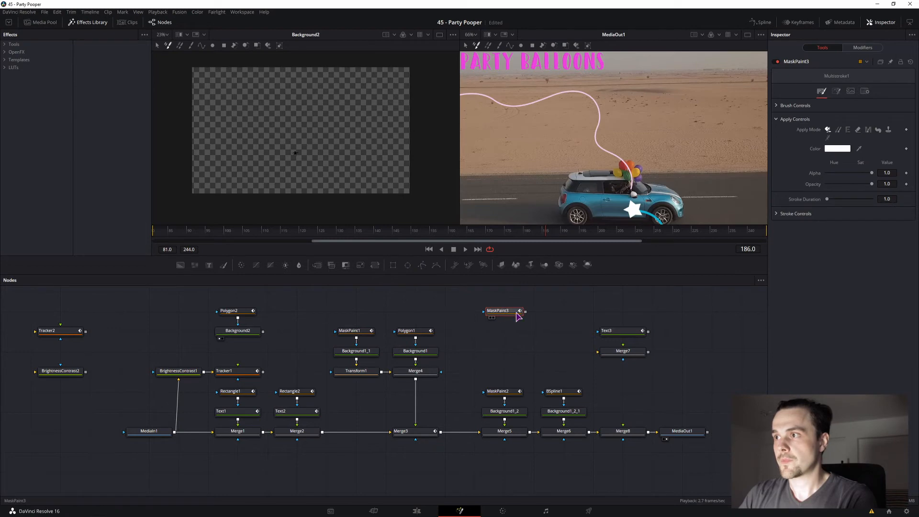
drag(503, 311, 173, 310)
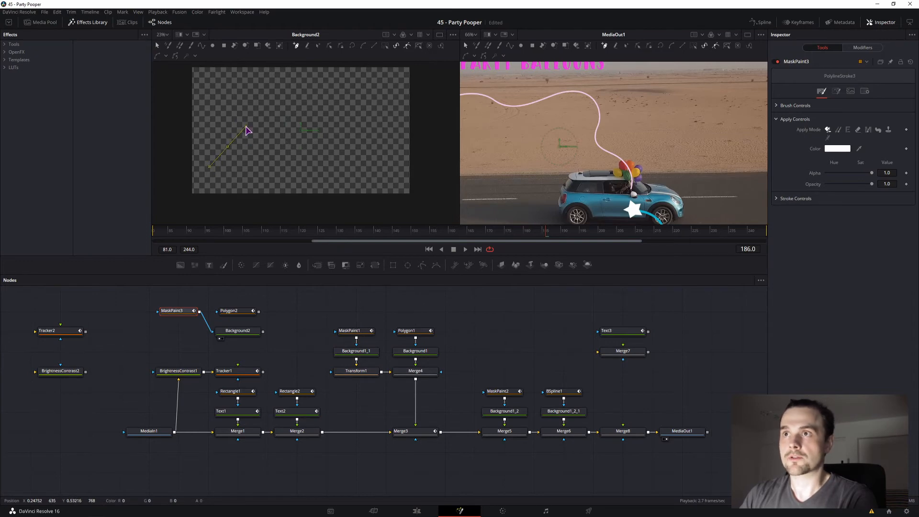
mouse_move(326, 167)
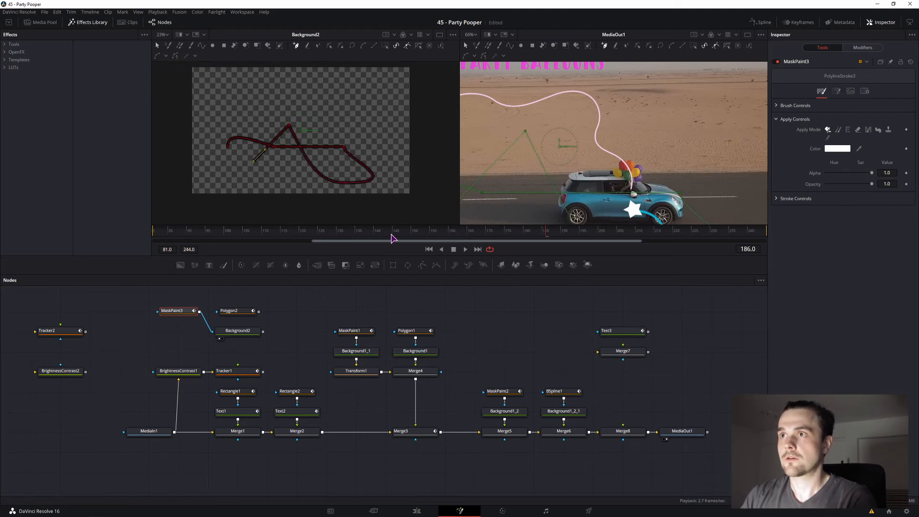
mouse_move(342, 310)
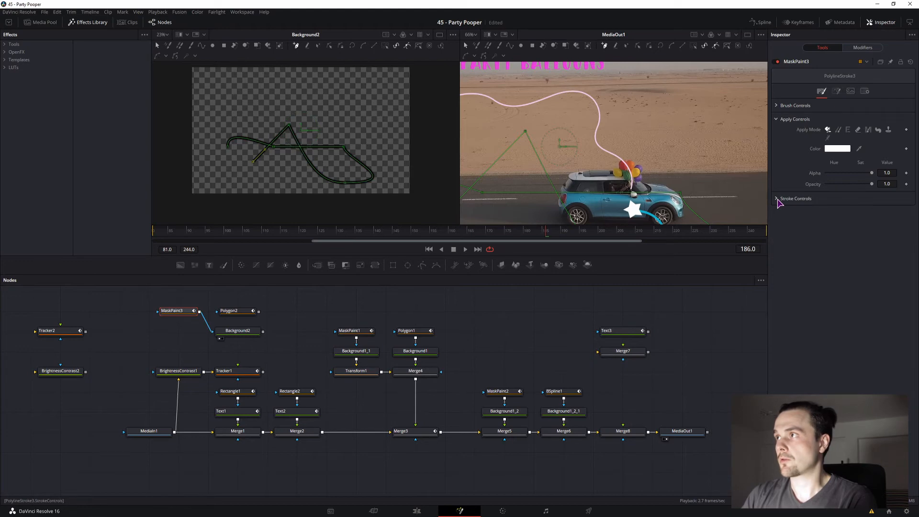
Lower MaskPaint3's brush softness and size and adjust the stroke's Write On.
click(778, 105)
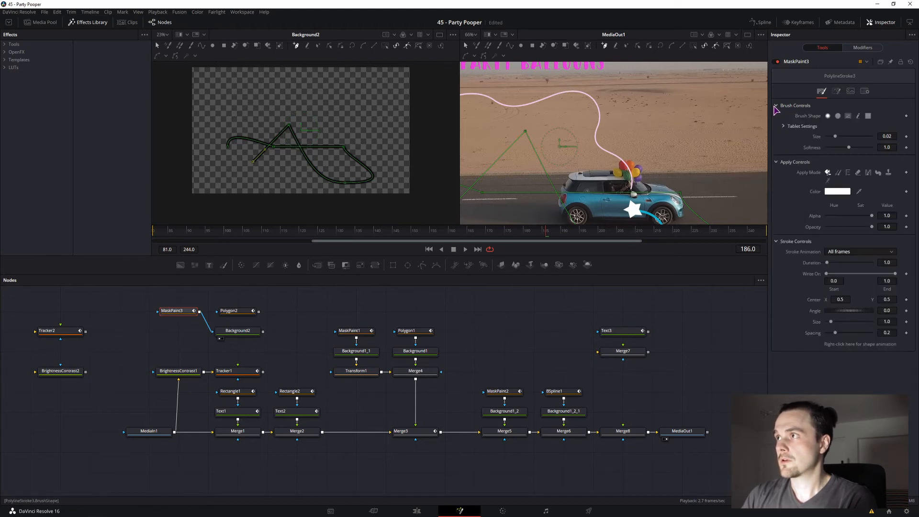
drag(873, 148, 842, 148)
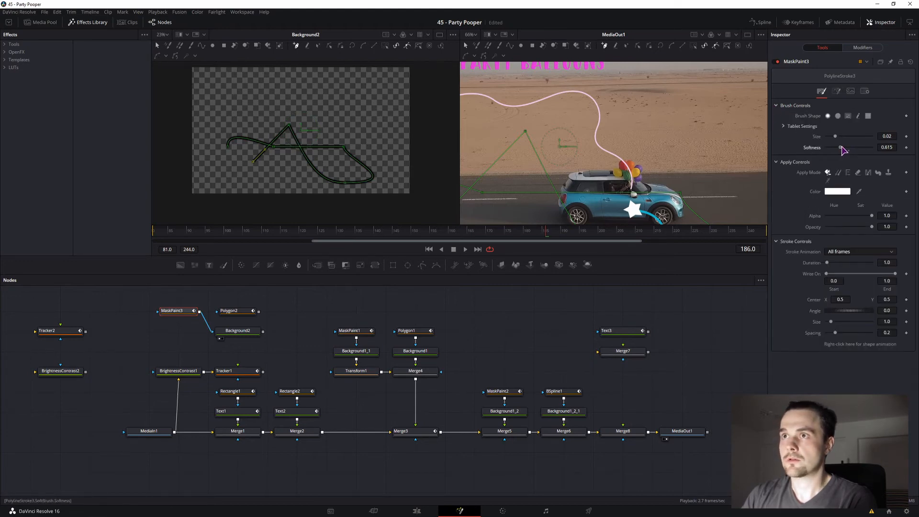
drag(842, 148, 837, 148)
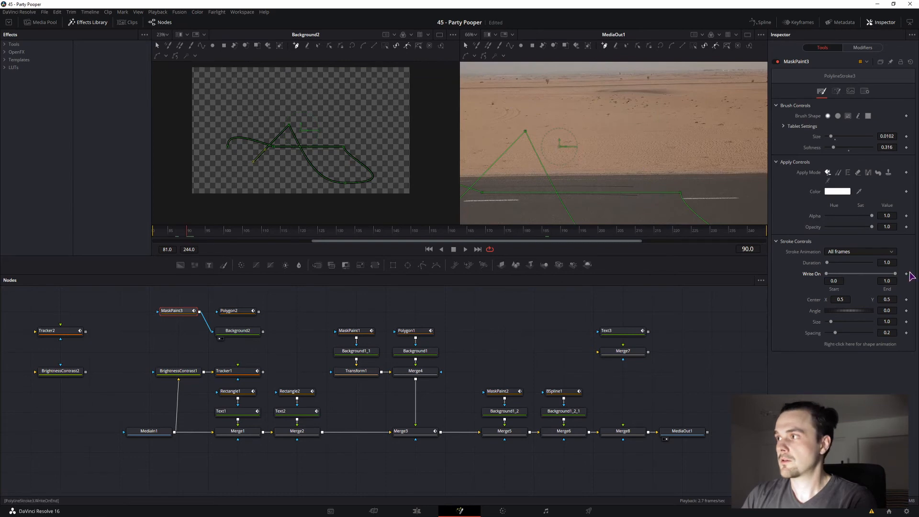
drag(894, 274, 858, 274)
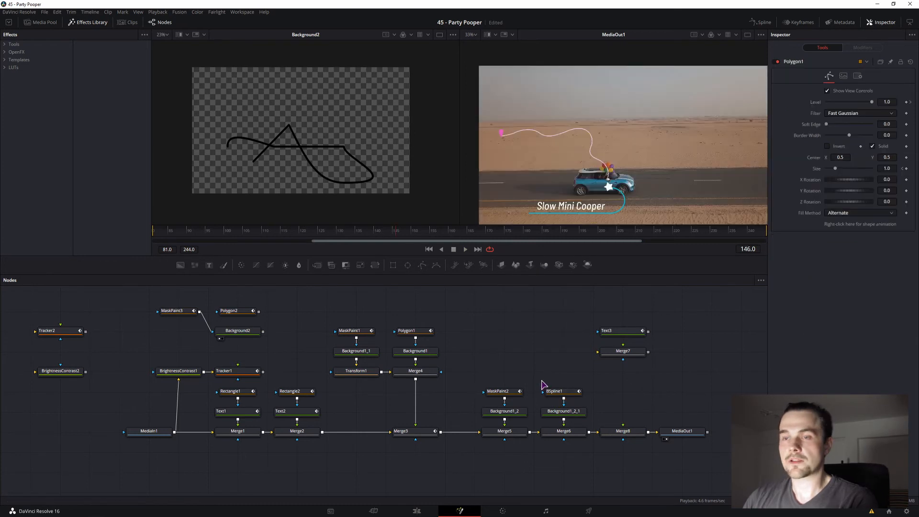
Select the BSpline1 balloon shape to link its Center to the tracker path.
click(345, 239)
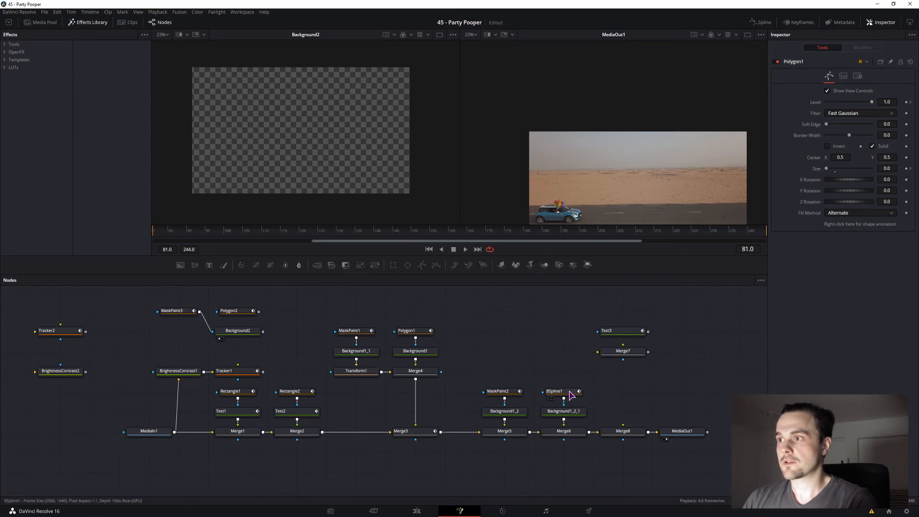
click(563, 391)
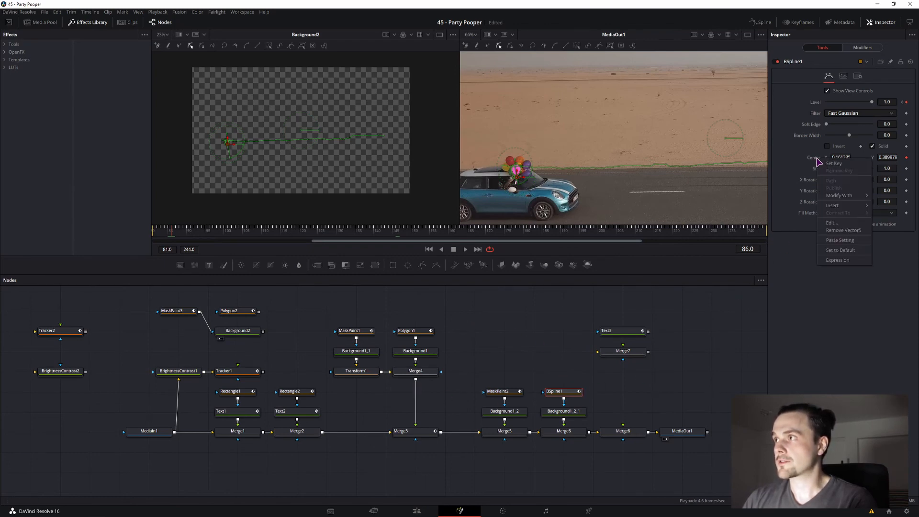
mouse_move(830, 220)
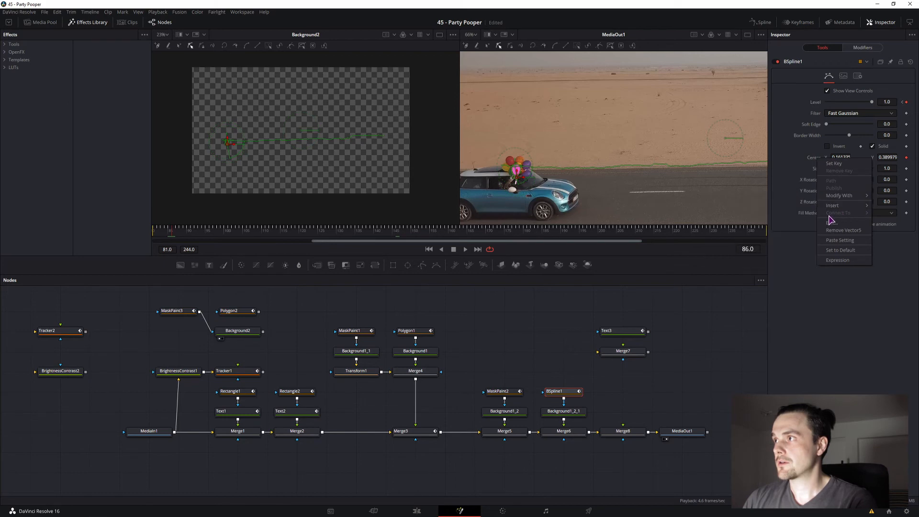
mouse_move(64, 337)
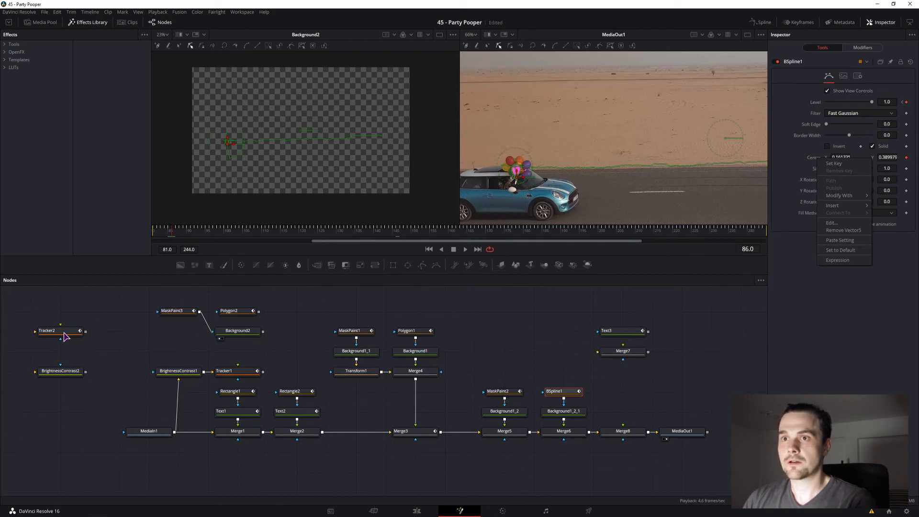
mouse_move(246, 378)
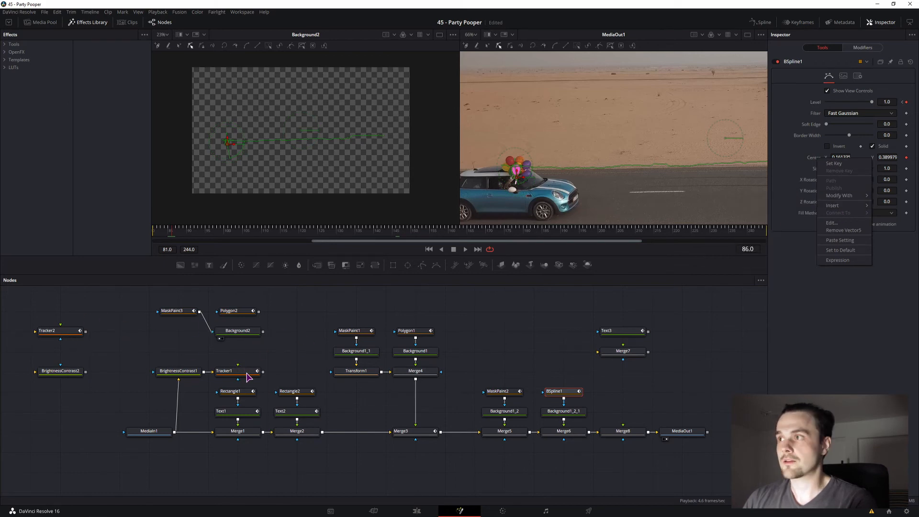
mouse_move(839, 195)
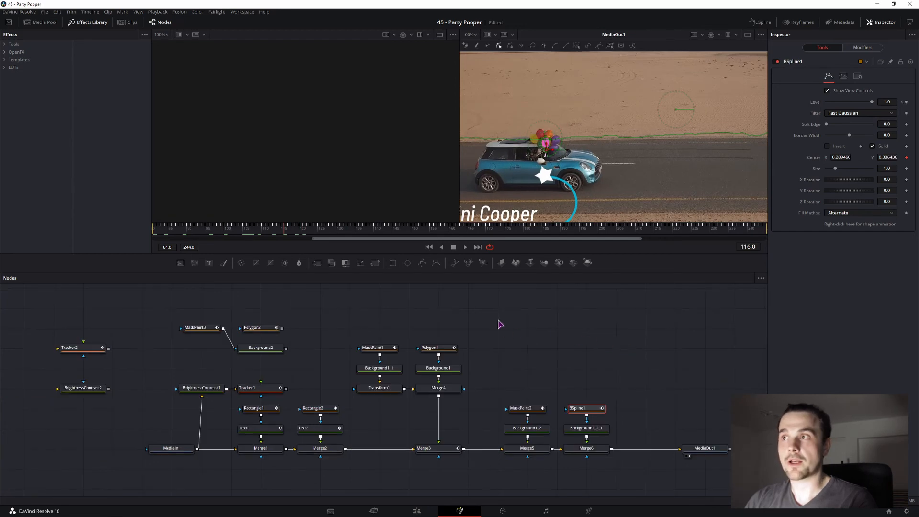
Lower the balloon's Level to about 0.43, drag it upward above the car and step a frame forward.
right_click(842, 157)
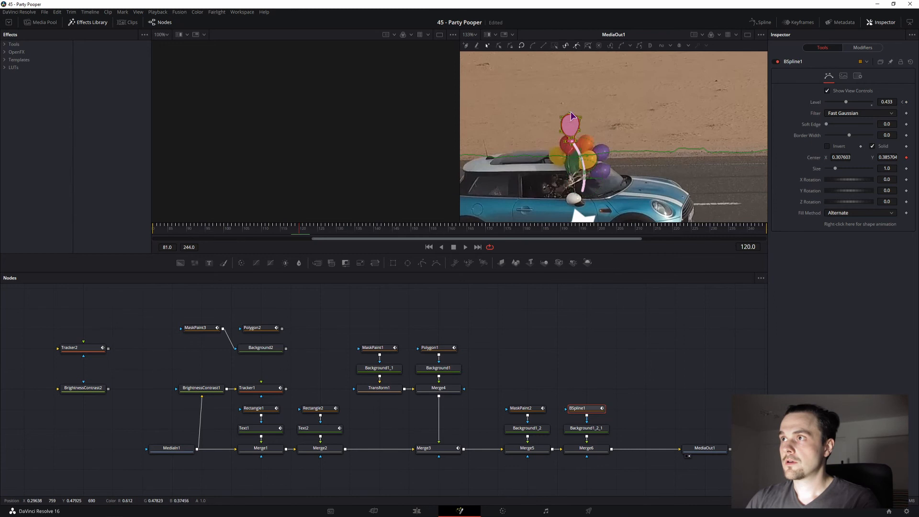
drag(570, 123, 531, 94)
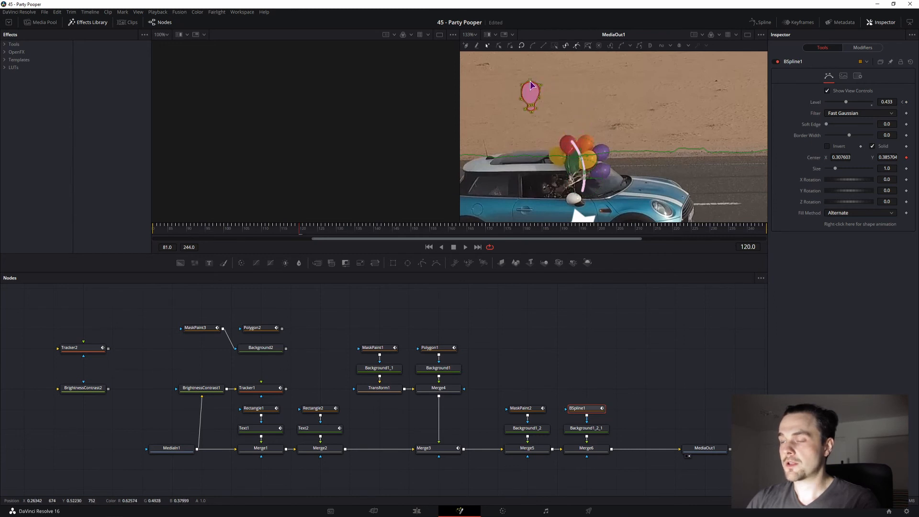
key(right)
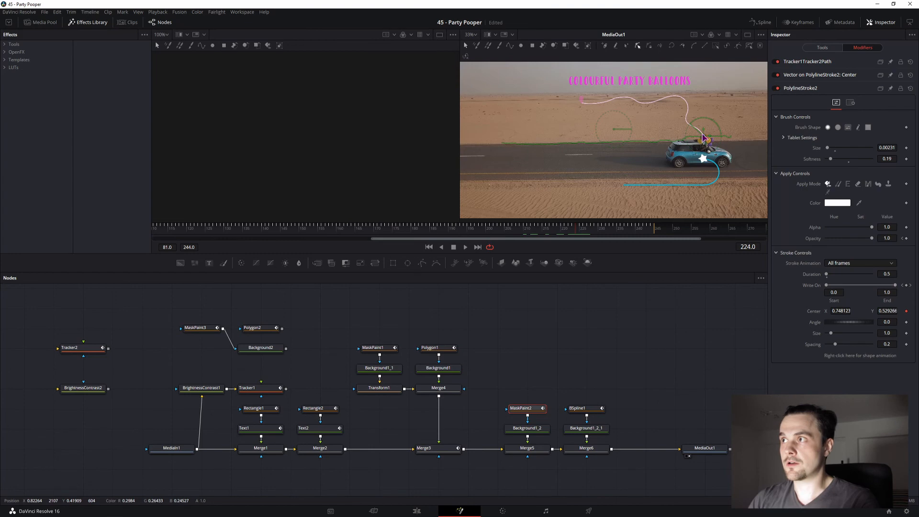
mouse_move(692, 111)
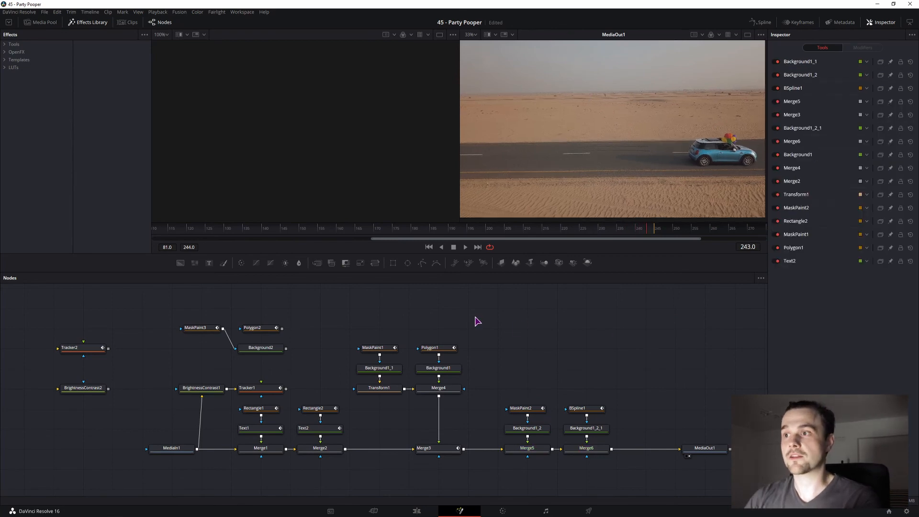
click(246, 388)
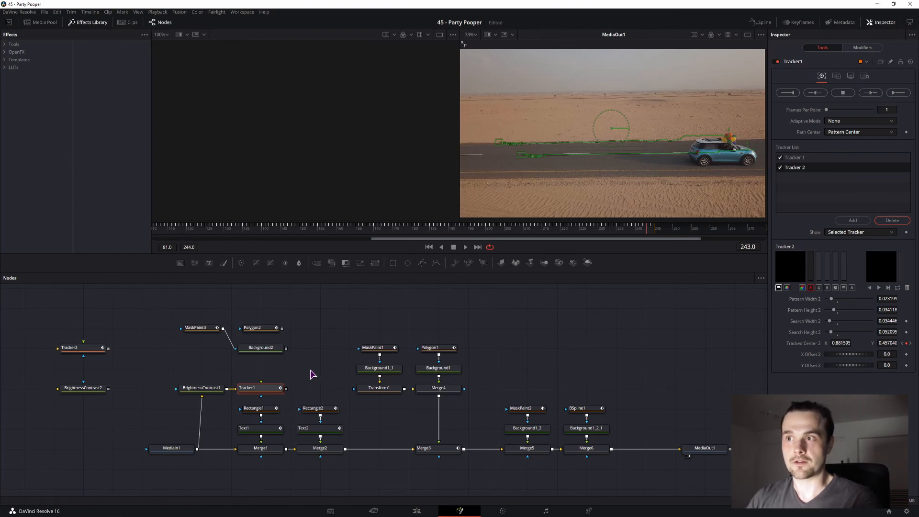
mouse_move(375, 404)
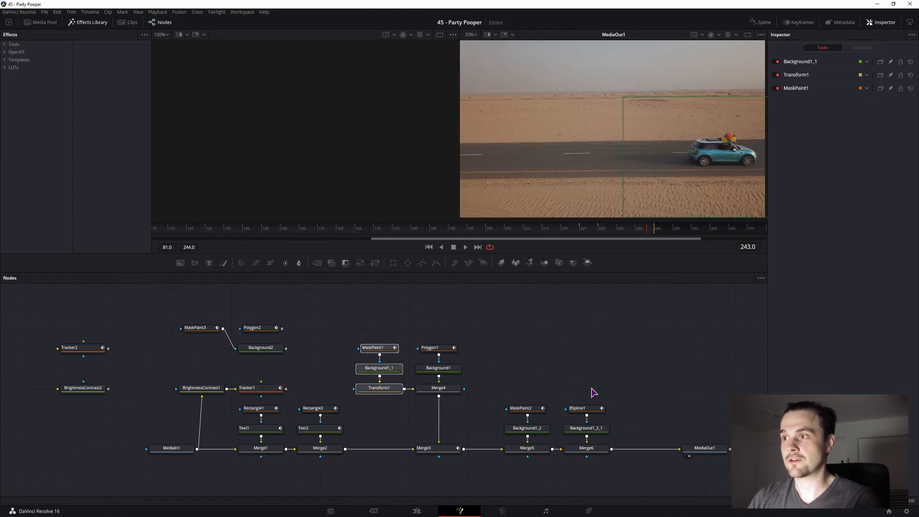
click(260, 408)
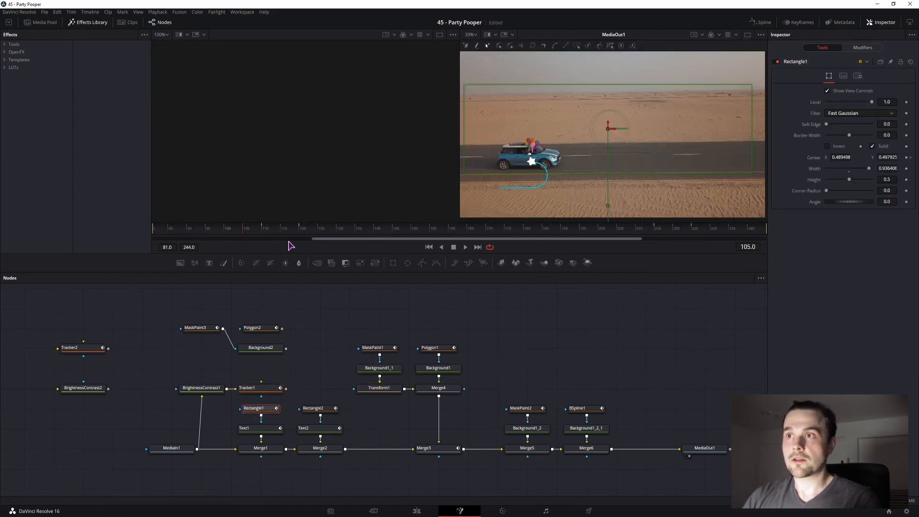